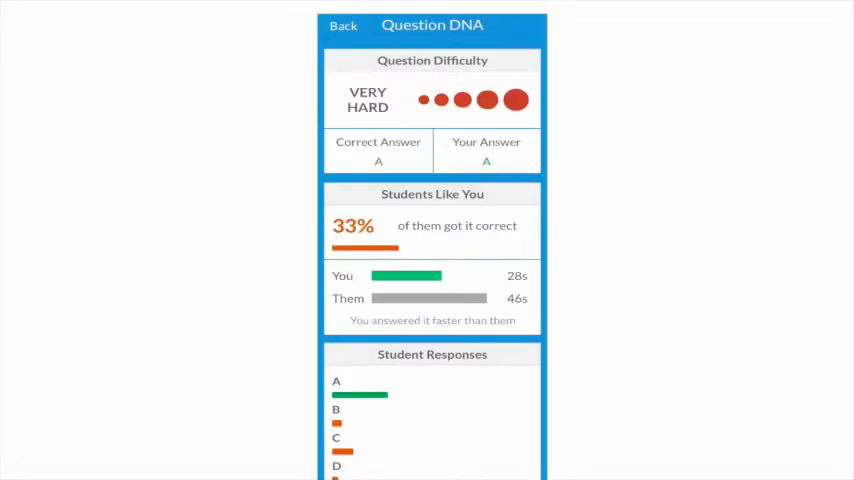
Scroll from Time Management past the 24-test, 26% correct stats to Math Mastery Areas
scroll(up, 3)
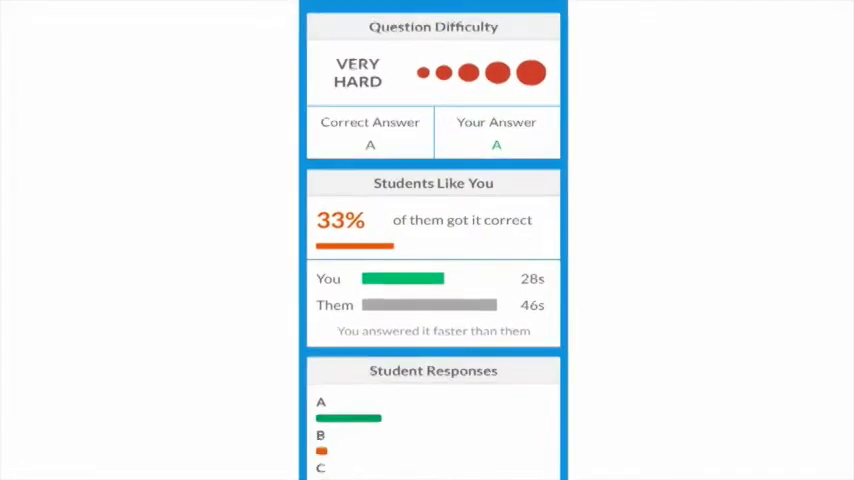
scroll(down, 3)
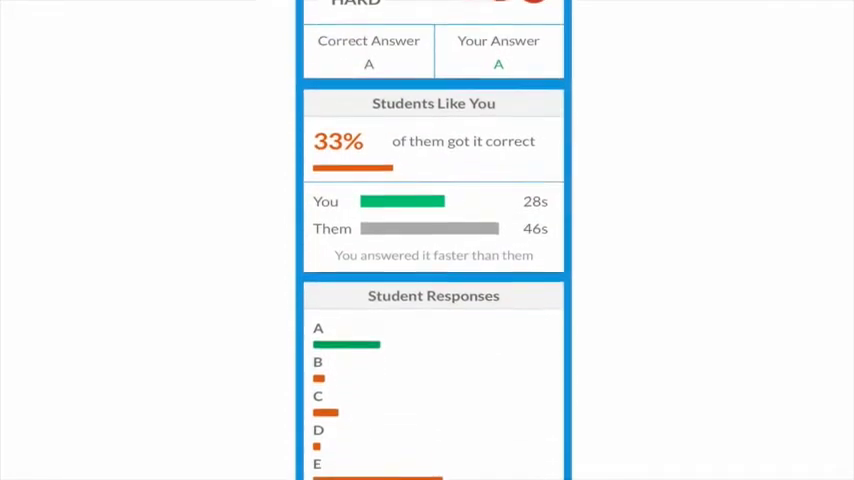
scroll(down, 3)
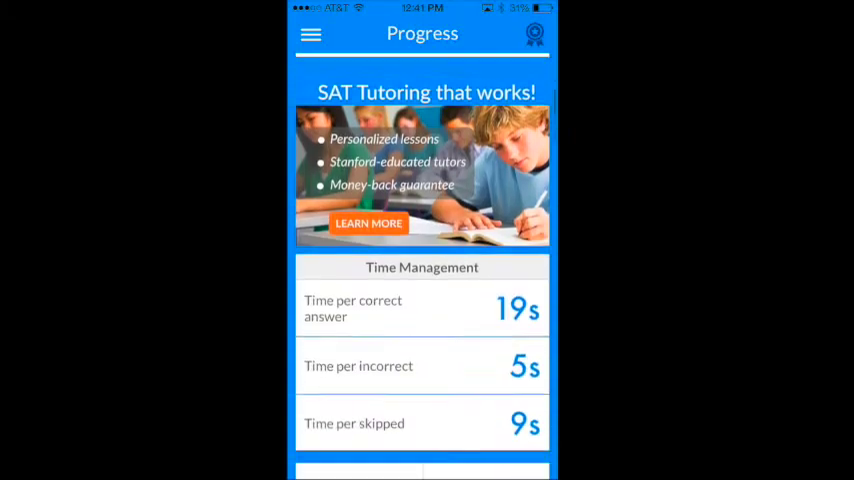
scroll(down, 3)
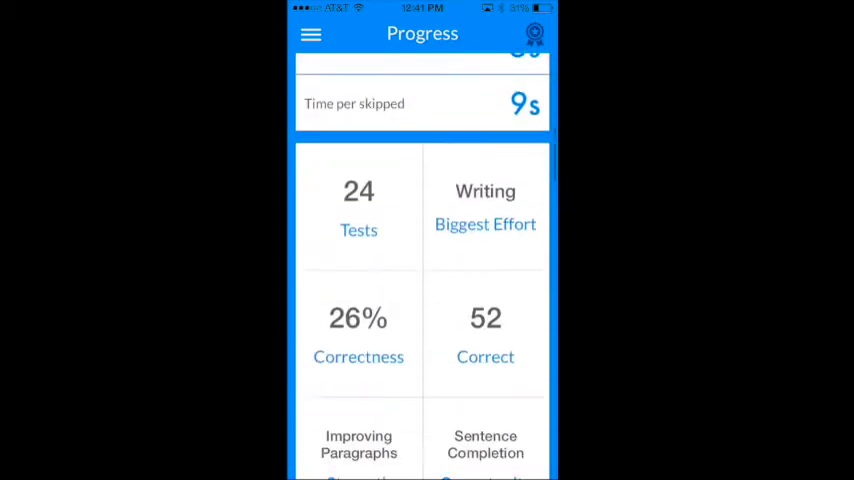
scroll(up, 3)
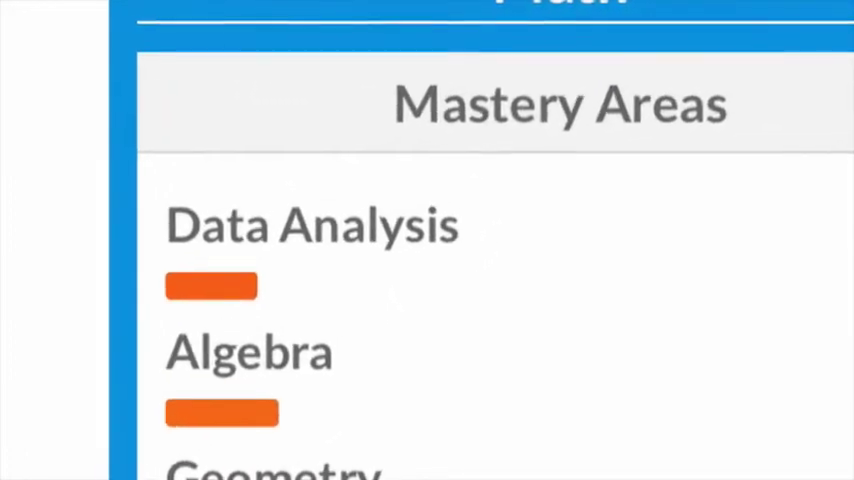
Show the Select Your Practice menu with practice test, synonym game and flashcards
click(514, 33)
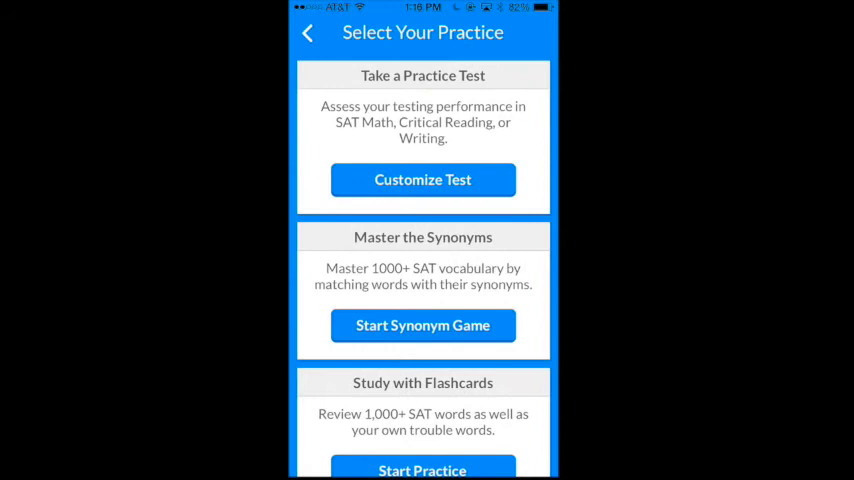
Customize a Math test on Data Analysis with 24 questions at Easier difficulty
click(422, 179)
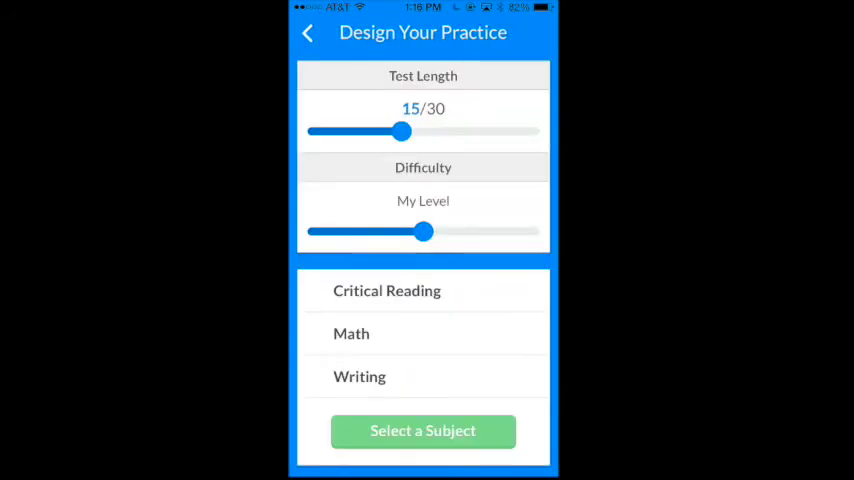
click(351, 333)
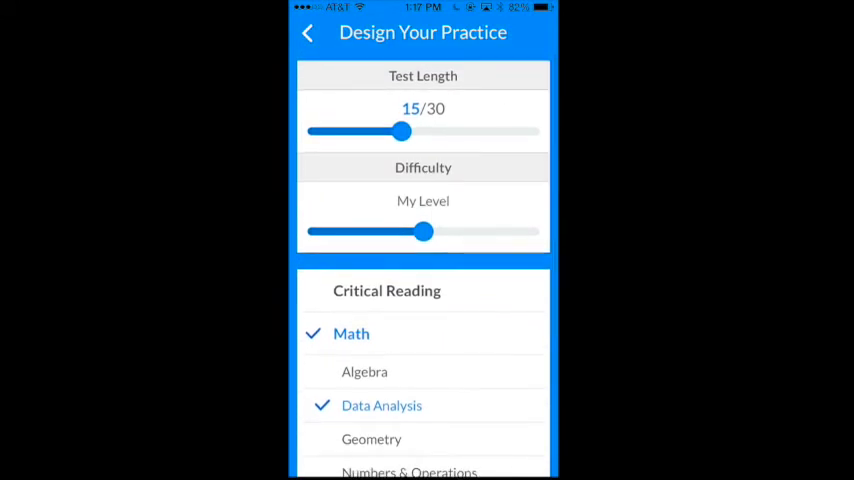
drag(402, 131, 481, 131)
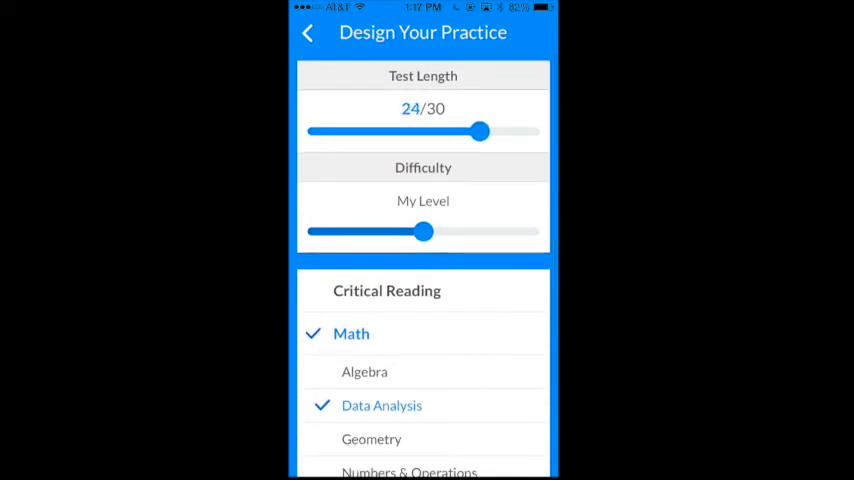
drag(425, 231, 531, 231)
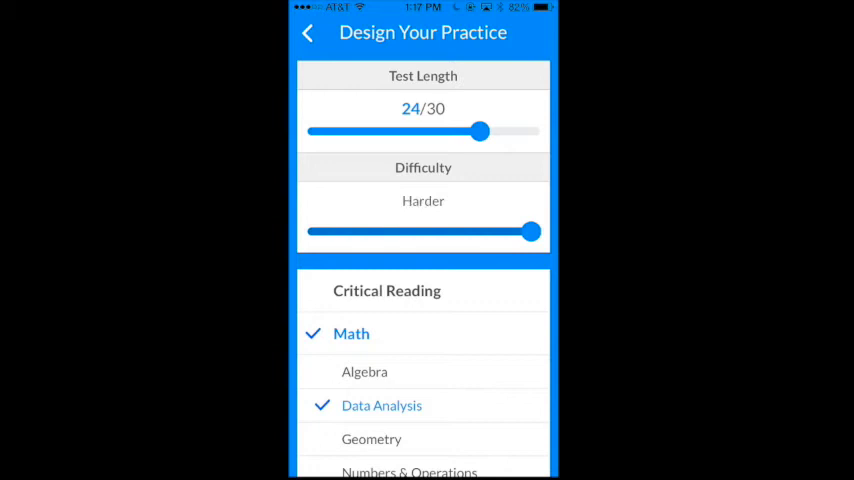
drag(530, 231, 424, 231)
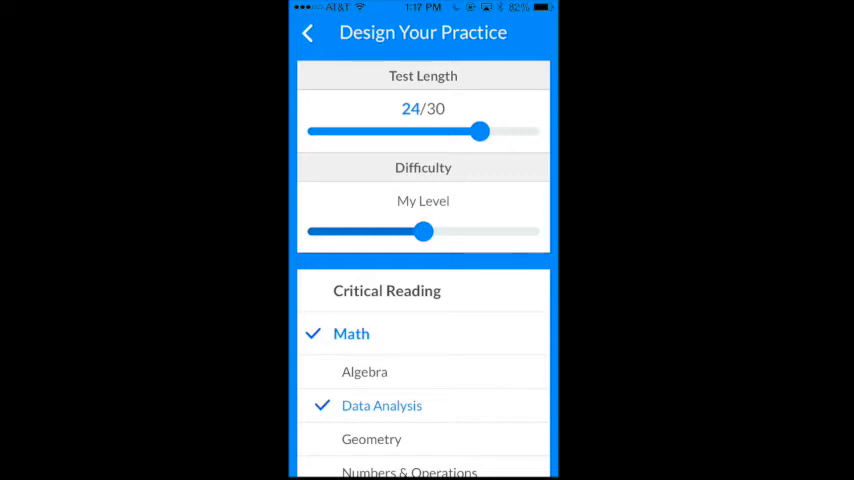
drag(426, 231, 316, 231)
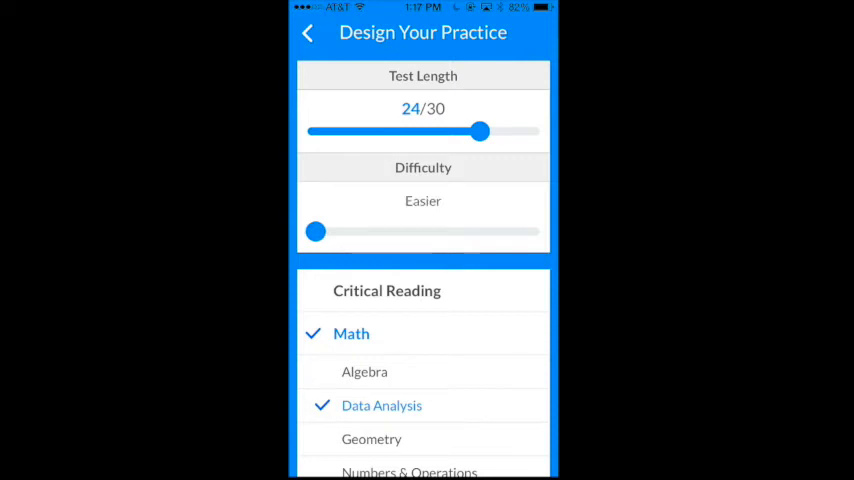
Go back and begin a new 15-question Math design with Geometry checked at My Level
click(308, 33)
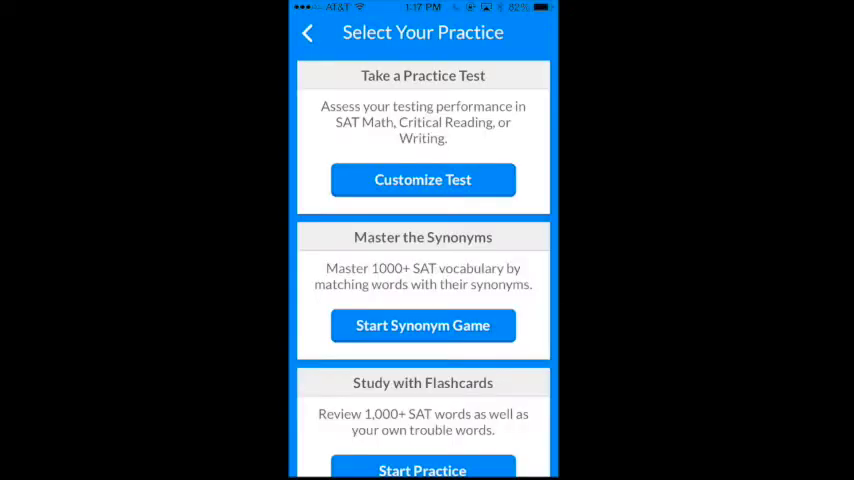
click(422, 180)
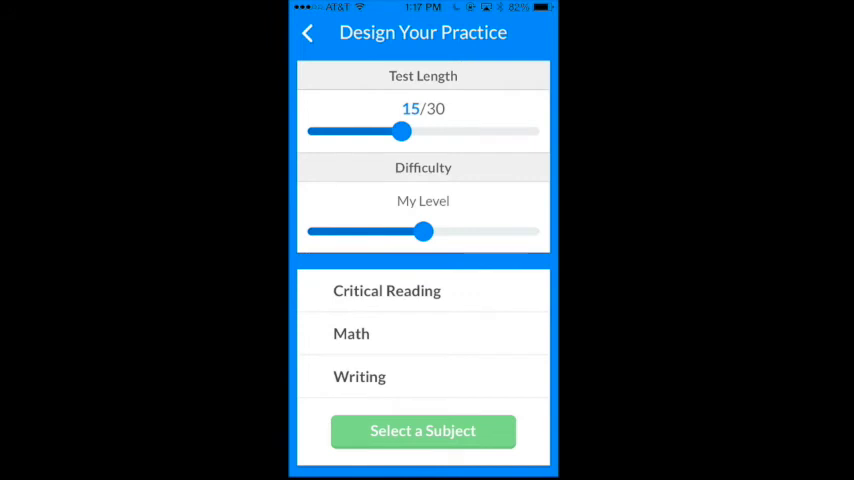
click(351, 333)
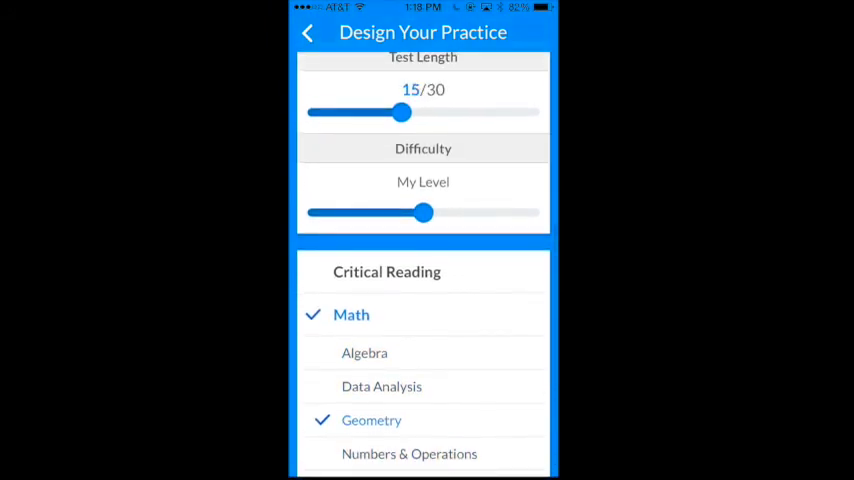
drag(403, 112, 530, 131)
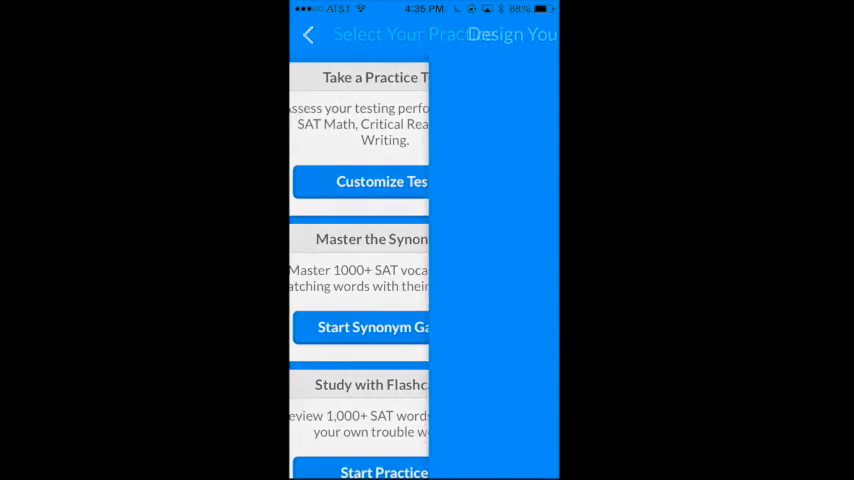
Customize a test with Writing chosen, showing Identifying Sentence Errors and Improving Sentences
click(380, 181)
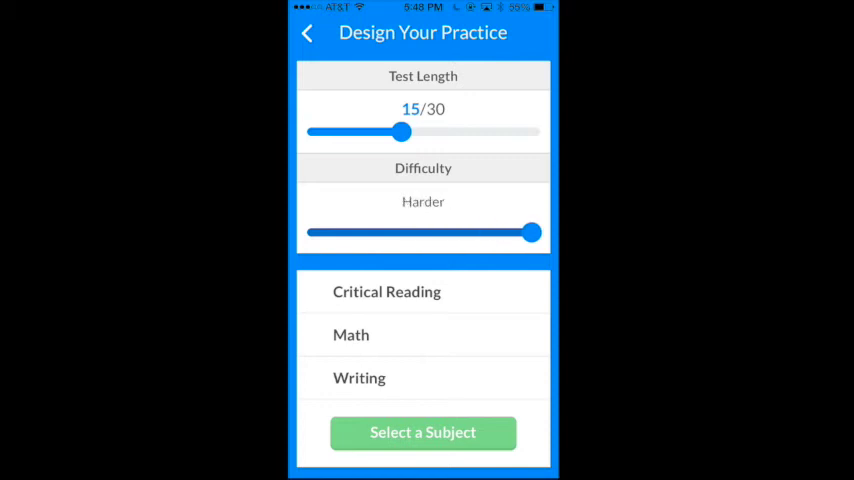
click(359, 377)
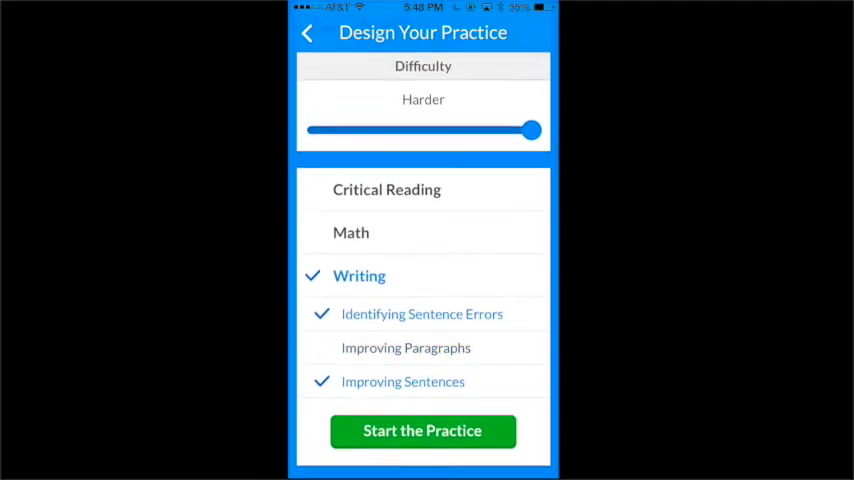